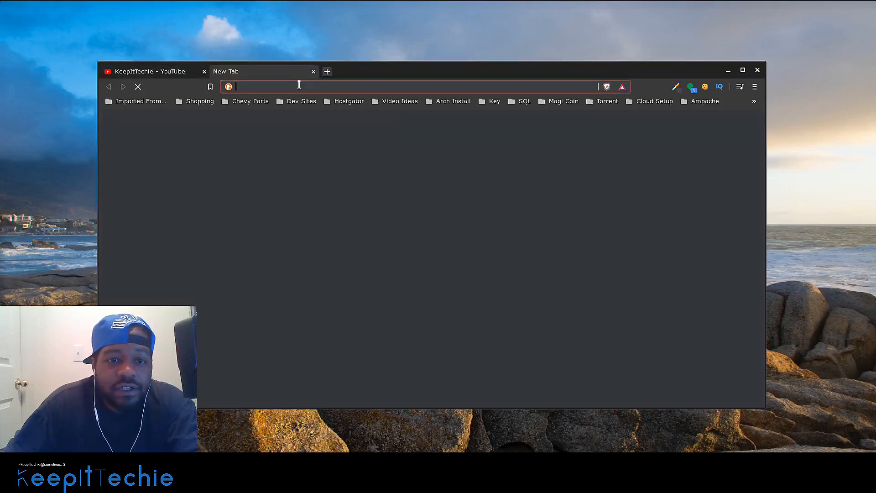
Navigate to github.com/rastapasta/mapscii#readme in the new tab
{"action": "type", "text": "github.com/rastapasta/mapscii#readme"}
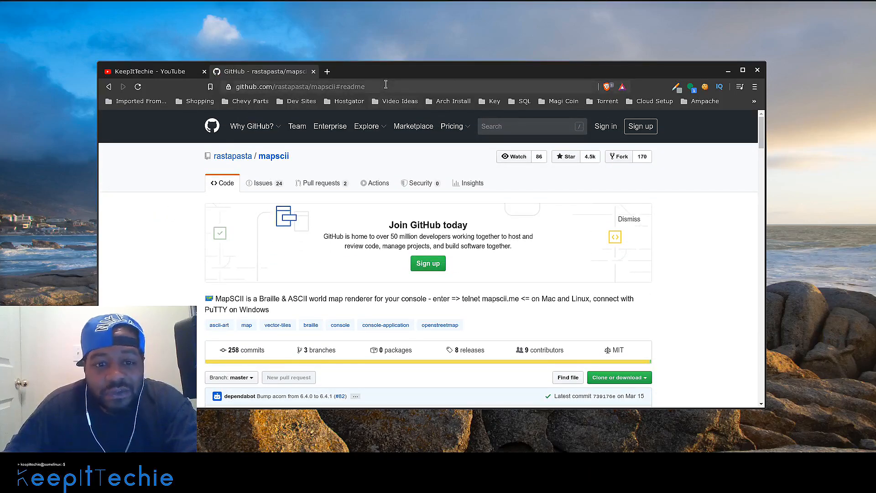
Scroll past the file list to the README heading and its demo ASCII map
{"action": "scroll", "scroll_direction": "down", "scroll_amount": 3}
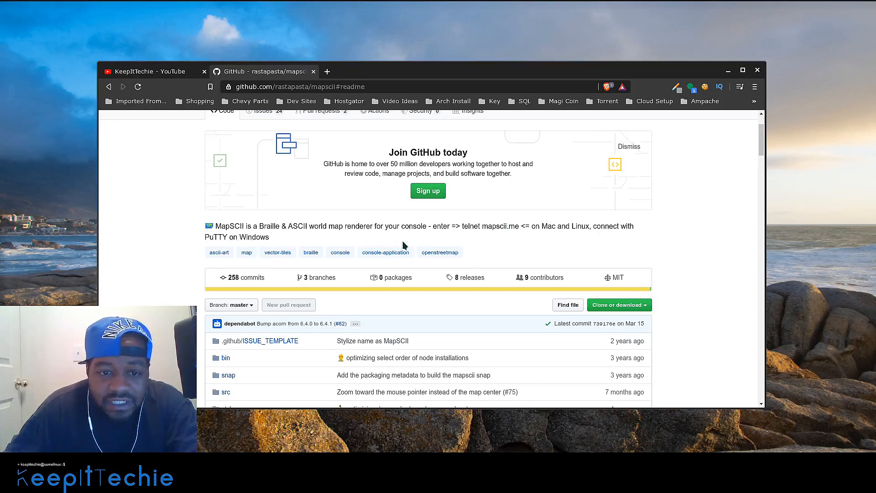
{"action": "mouse_move", "coordinate": [412, 236]}
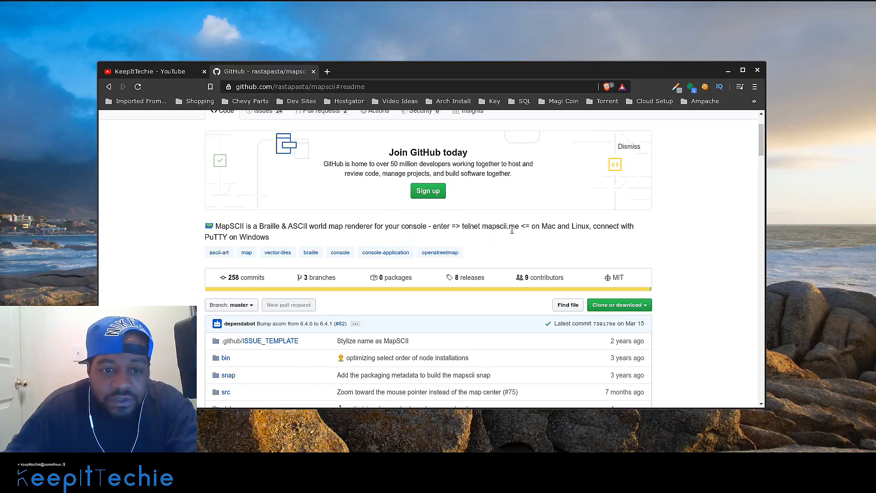
{"action": "scroll", "scroll_direction": "down", "scroll_amount": 3}
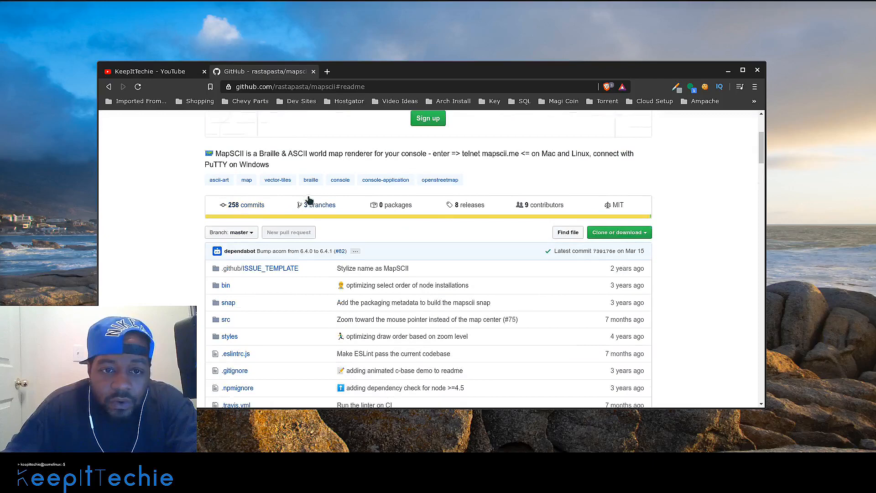
{"action": "mouse_move", "coordinate": [690, 312]}
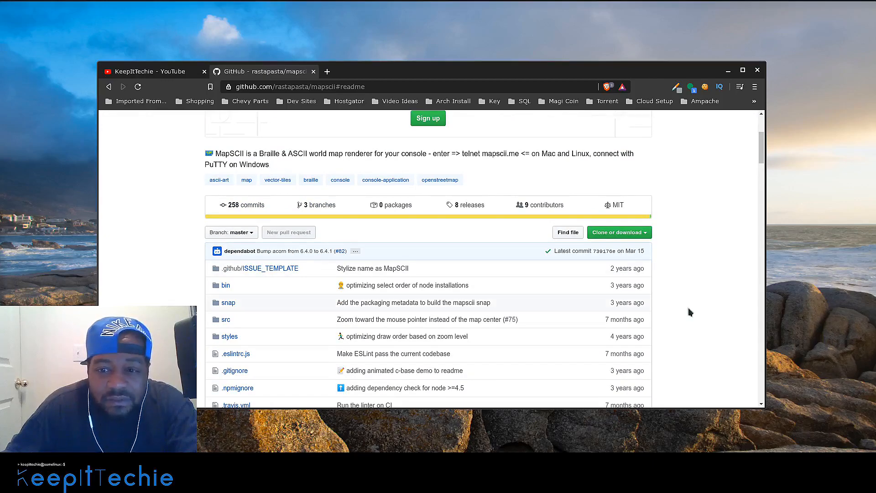
{"action": "mouse_move", "coordinate": [676, 288]}
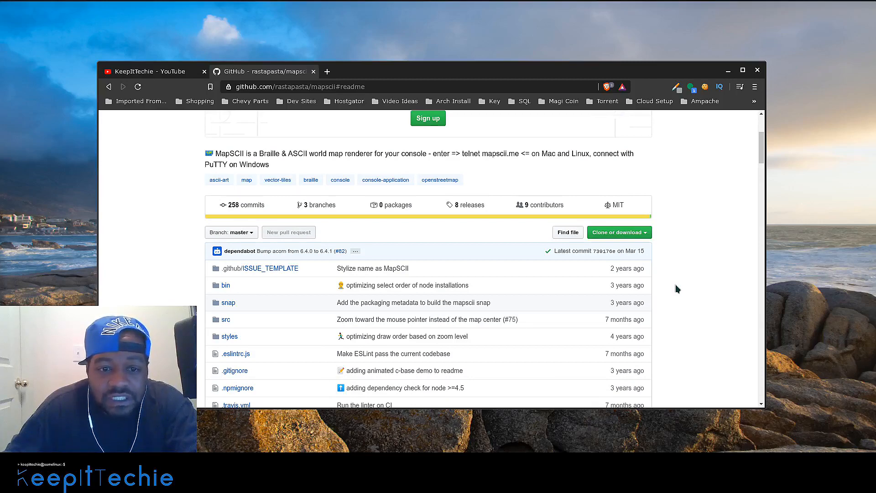
{"action": "scroll", "scroll_direction": "down", "scroll_amount": 3}
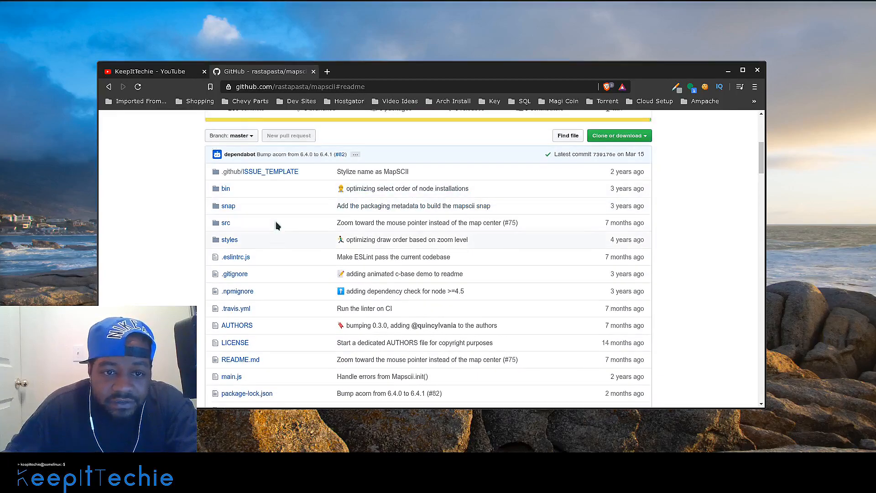
{"action": "scroll", "scroll_direction": "down", "scroll_amount": 3}
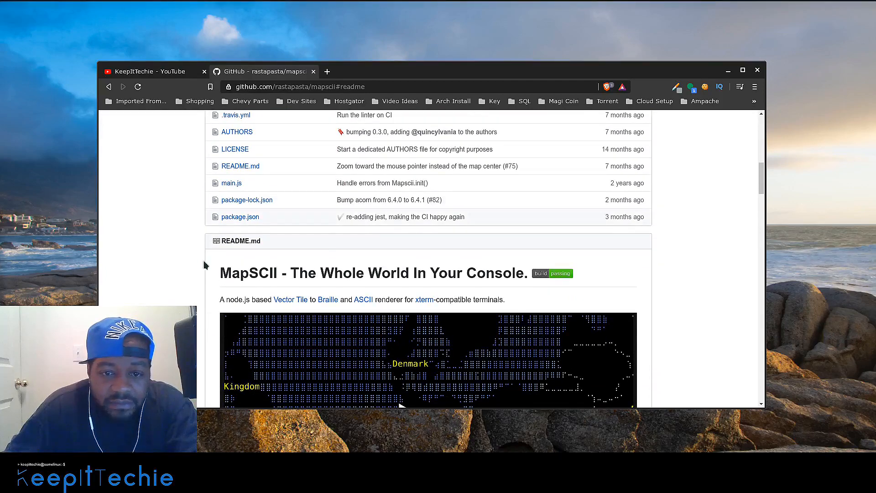
{"action": "scroll", "scroll_direction": "down", "scroll_amount": 3}
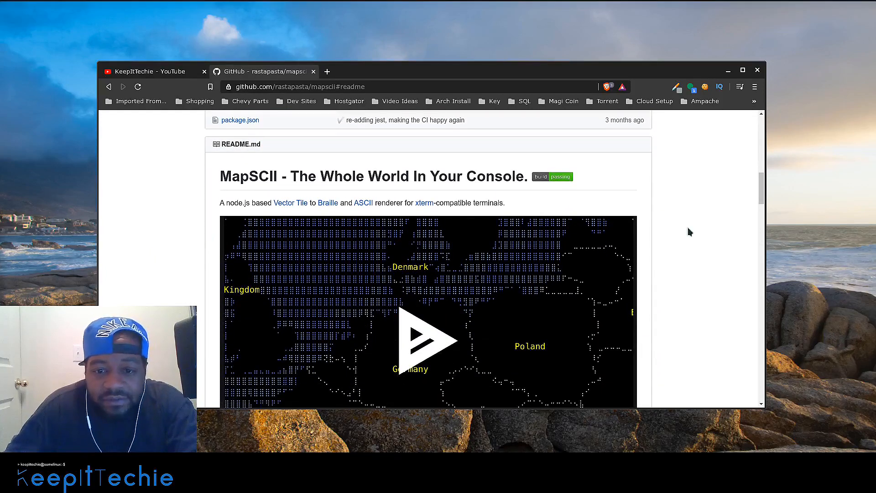
{"action": "scroll", "scroll_direction": "down", "scroll_amount": 3}
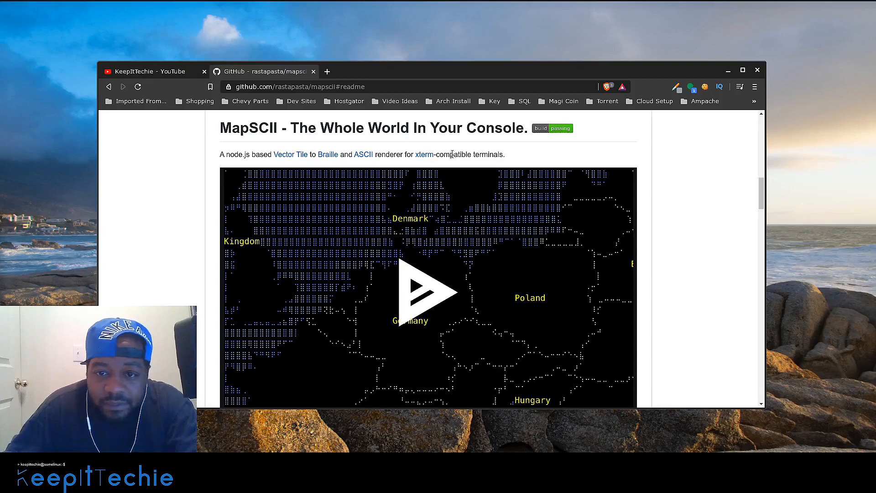
{"action": "mouse_move", "coordinate": [680, 253]}
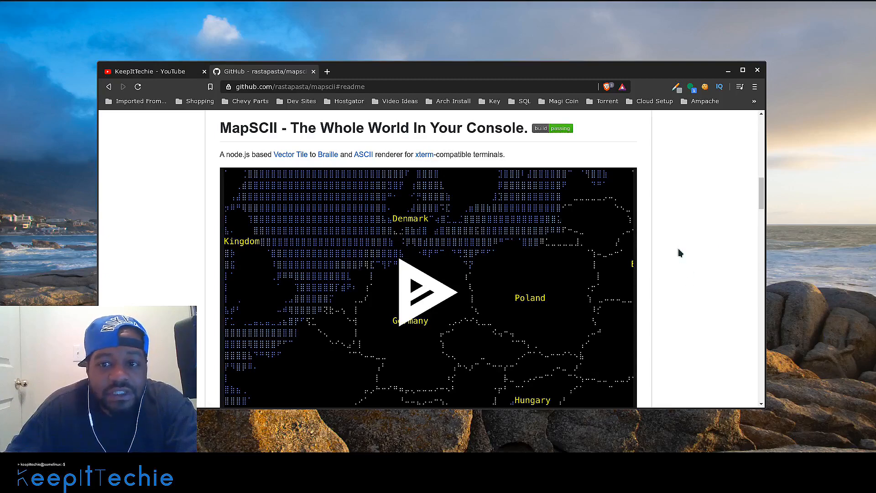
Scroll through Try it out, Features, install, Running, Keyboard shortcuts and Mouse control sections
{"action": "scroll", "scroll_direction": "down", "scroll_amount": 3}
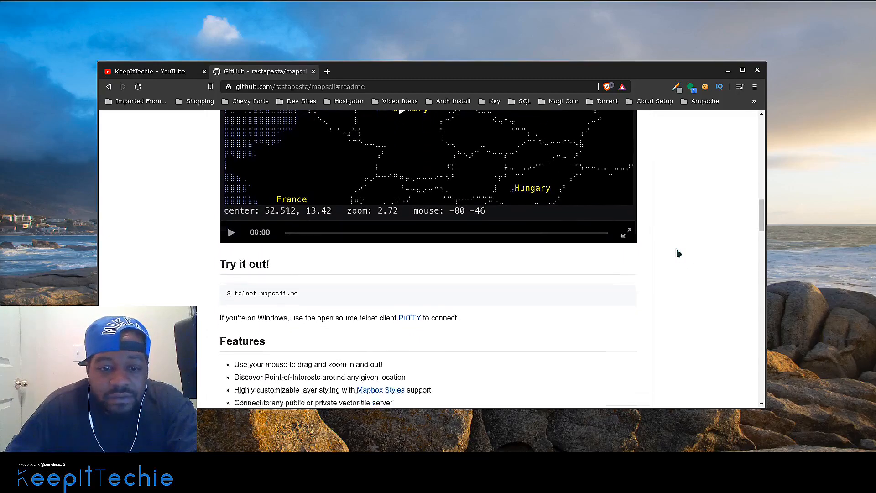
{"action": "scroll", "scroll_direction": "down", "scroll_amount": 3}
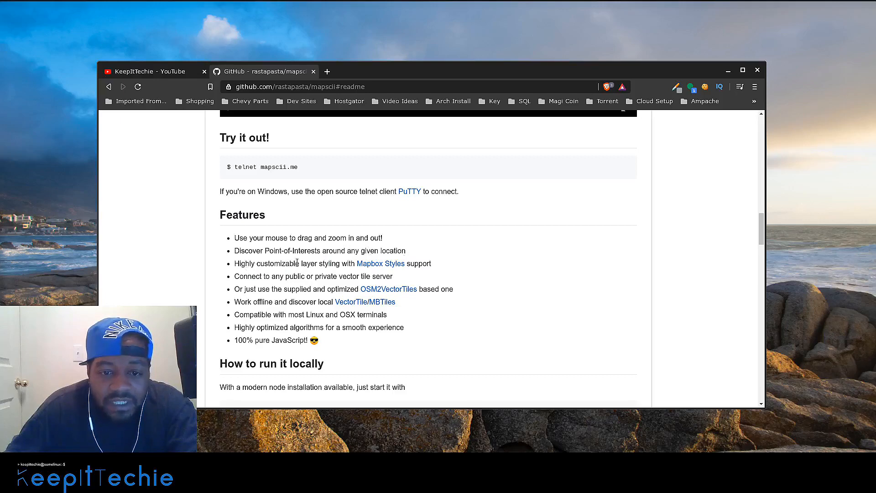
{"action": "mouse_move", "coordinate": [380, 263]}
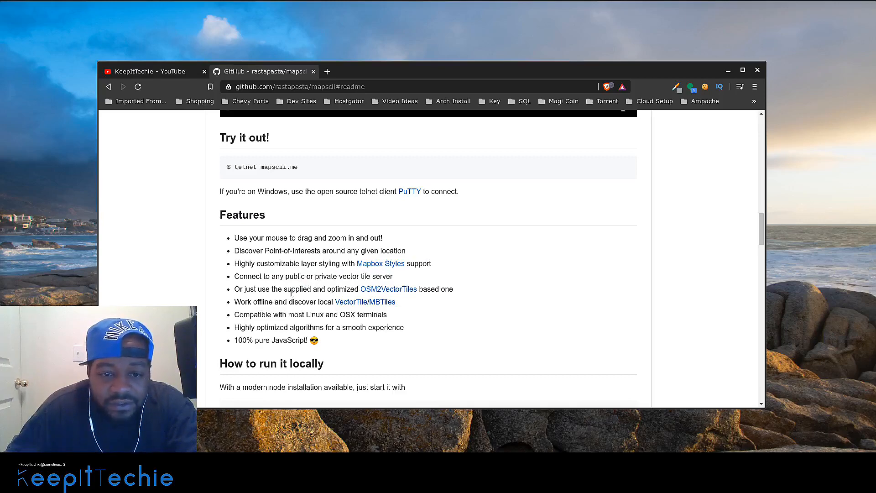
{"action": "scroll", "scroll_direction": "down", "scroll_amount": 3}
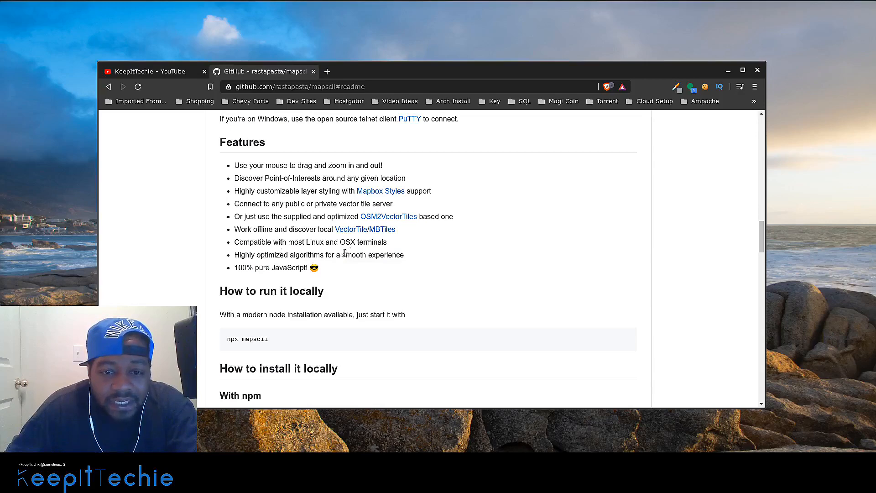
{"action": "mouse_move", "coordinate": [443, 243]}
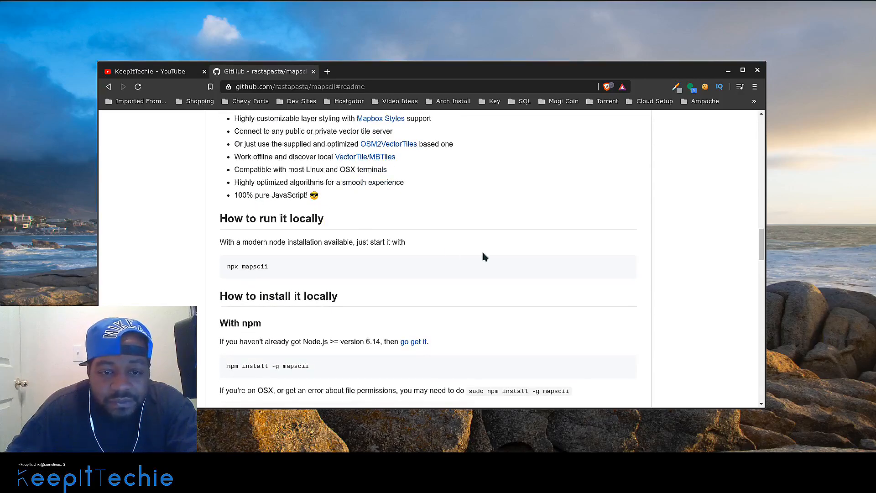
{"action": "scroll", "scroll_direction": "down", "scroll_amount": 3}
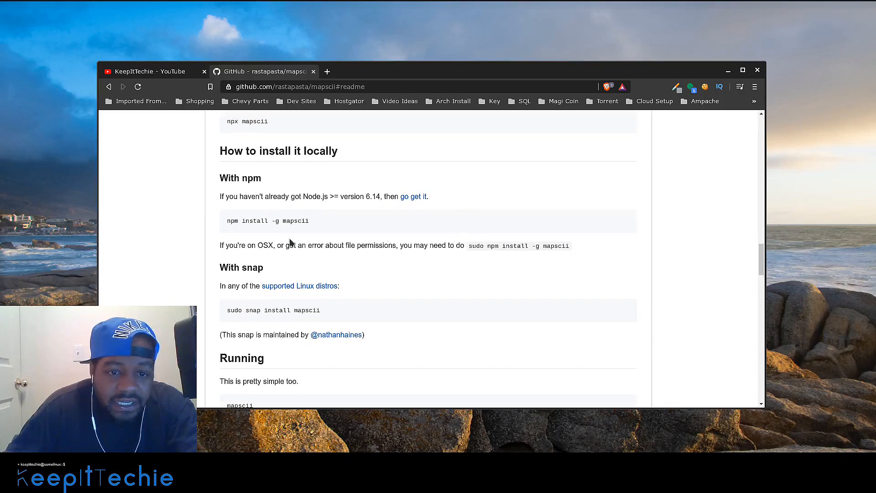
{"action": "scroll", "scroll_direction": "down", "scroll_amount": 3}
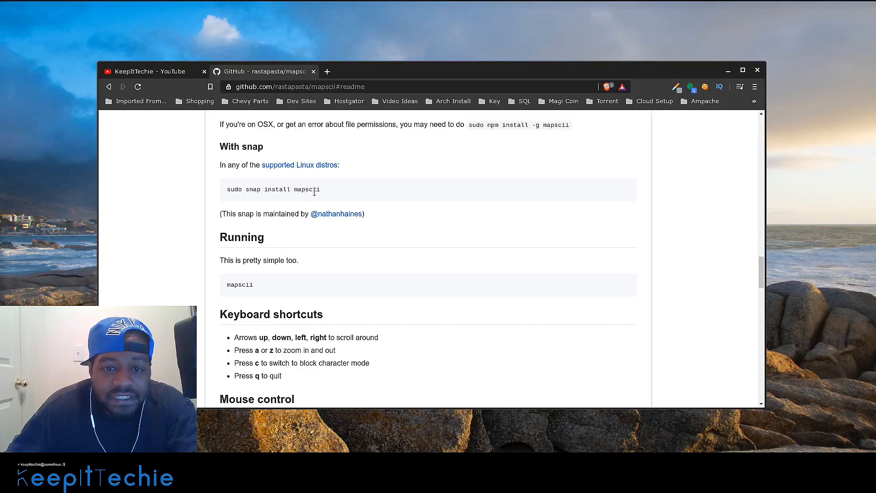
{"action": "scroll", "scroll_direction": "down", "scroll_amount": 3}
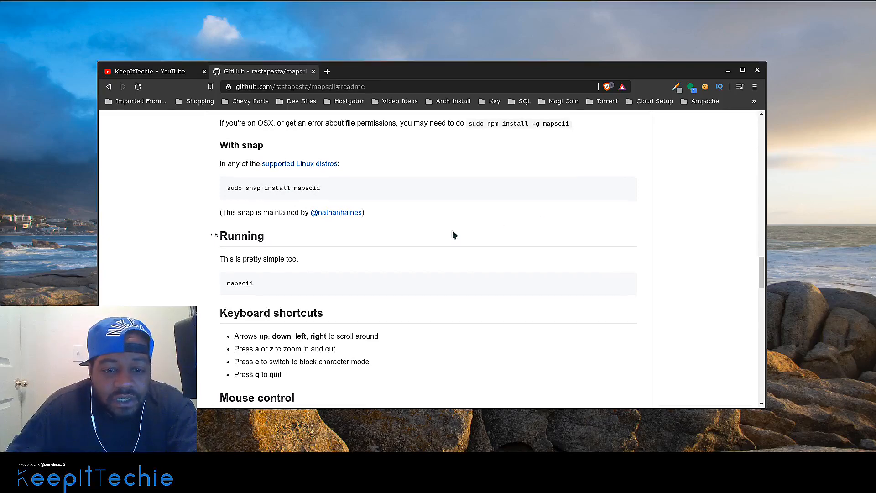
{"action": "scroll", "scroll_direction": "down", "scroll_amount": 3}
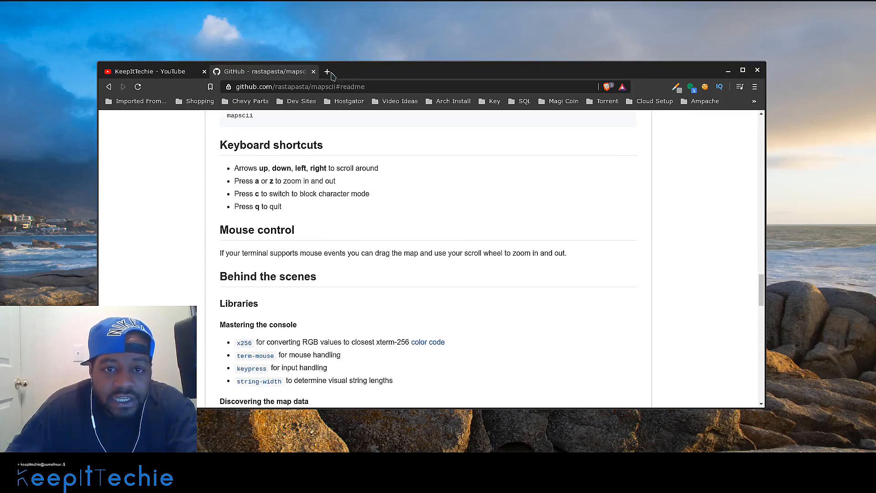
Load archlinux.org's AUR site in a new tab, checking the MapSCII page in between
{"action": "left_click", "coordinate": [326, 72]}
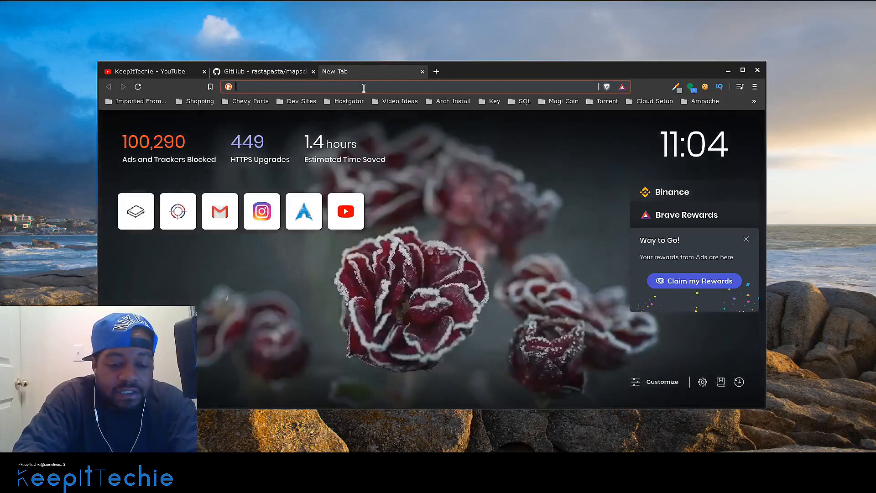
{"action": "type", "text": "archlinux.org"}
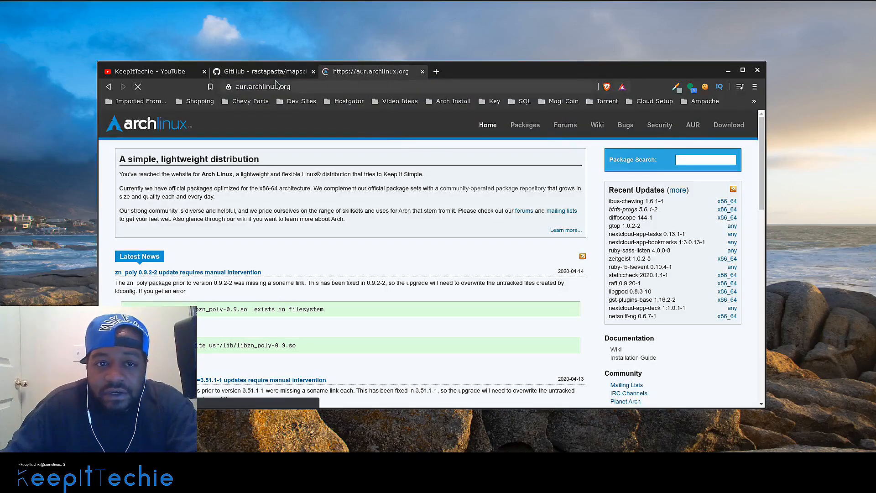
{"action": "left_click", "coordinate": [262, 71]}
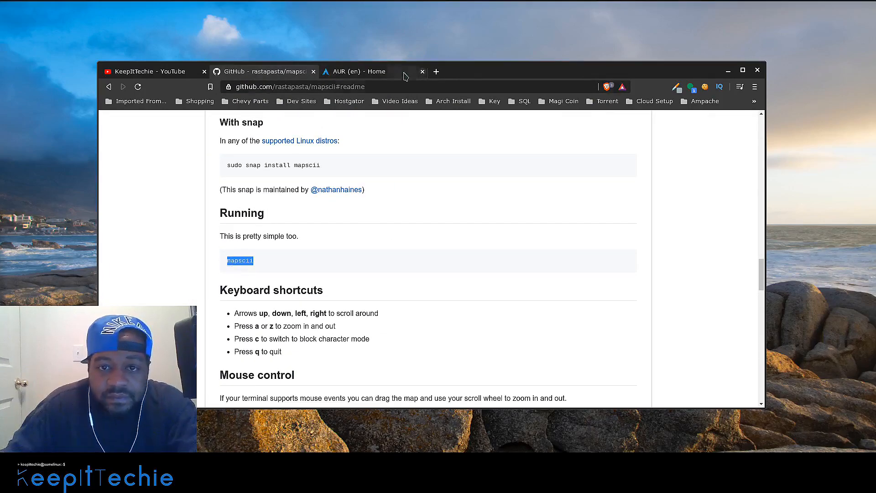
{"action": "left_click", "coordinate": [358, 72]}
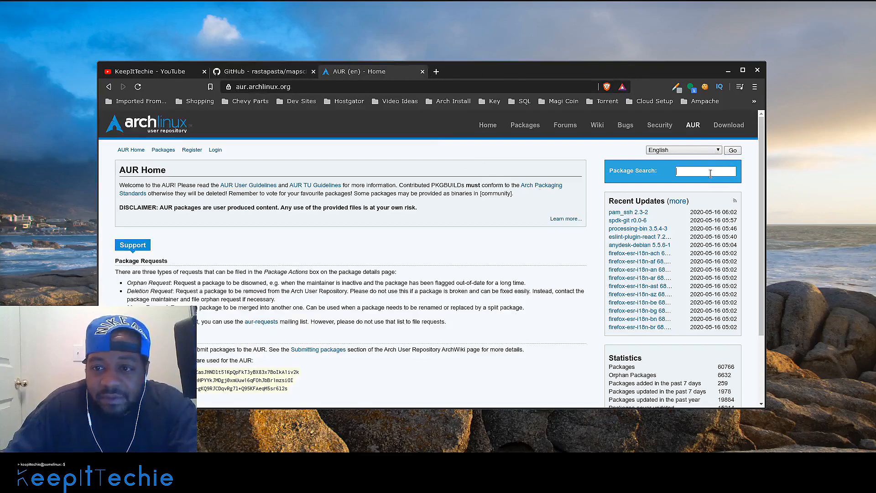
Search the AUR for mapscii and select the nodejs-mapscii package result
{"action": "type", "text": "mapscil"}
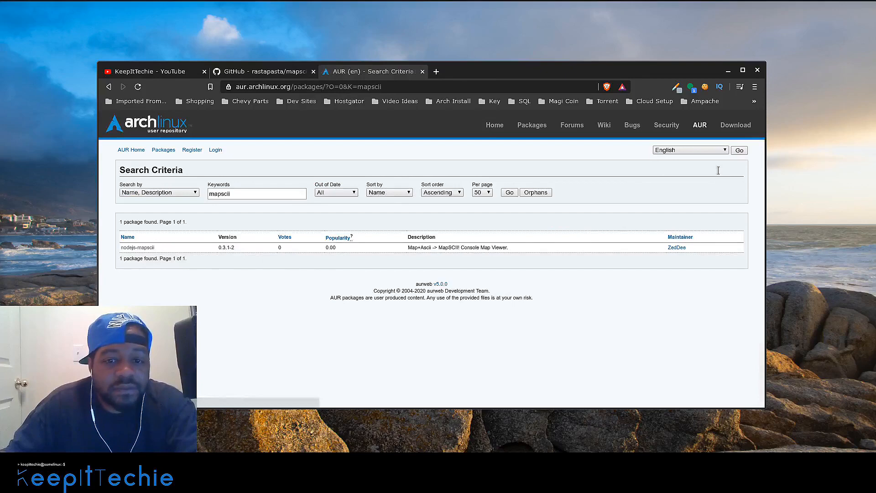
{"action": "mouse_move", "coordinate": [137, 247]}
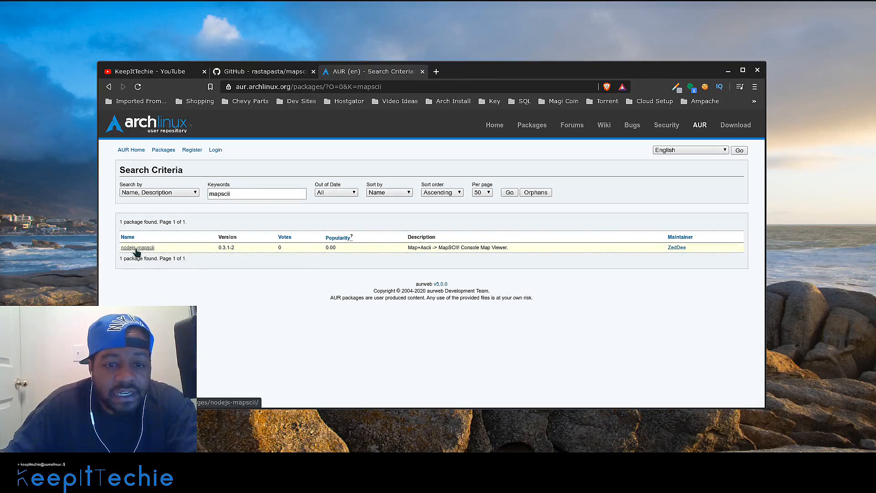
{"action": "left_click", "coordinate": [138, 248]}
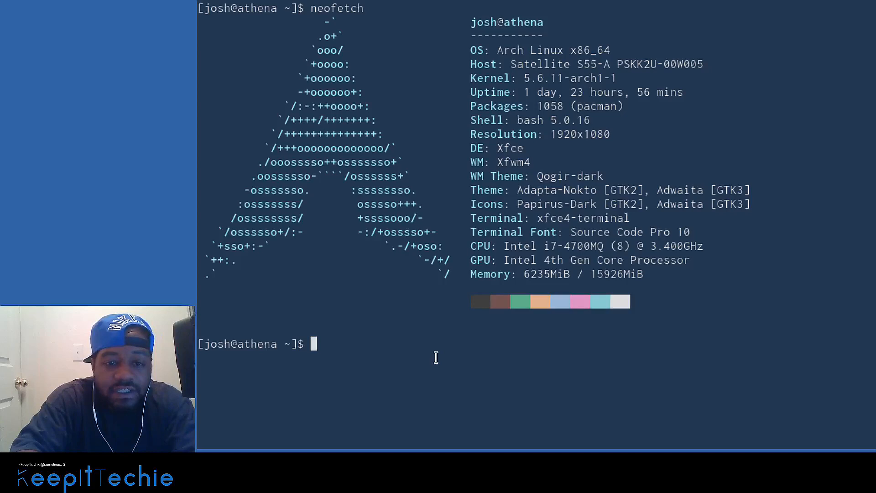
Run 'yay -S nodejs-mapscii' at the shell prompt
{"action": "type", "text": "yay"}
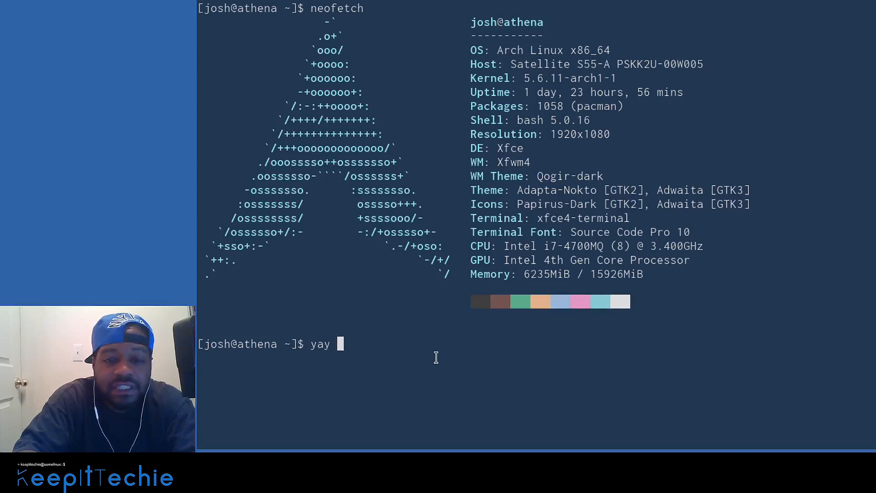
{"action": "type", "text": "-"}
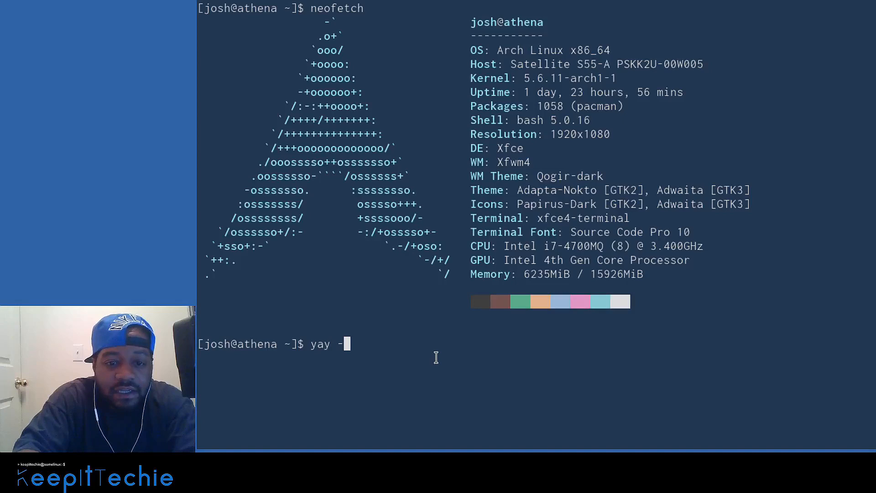
{"action": "type", "text": "S"}
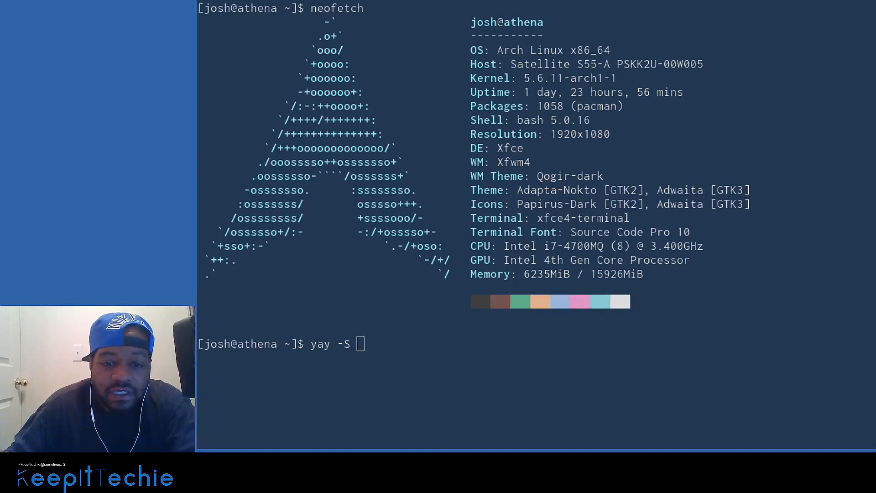
{"action": "type", "text": "nodejs-mapscii"}
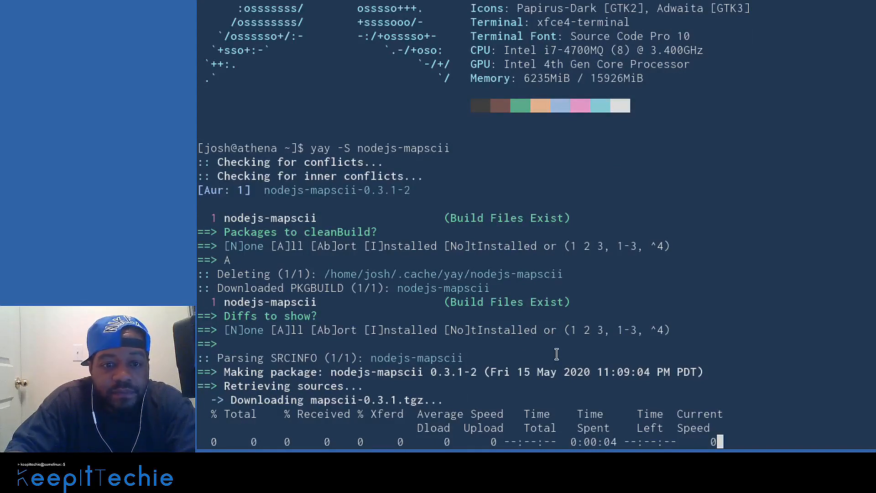
Scroll through the yay build output while nodejs-mapscii 0.3.1-2 compiles and installs
{"action": "scroll", "scroll_direction": "down", "scroll_amount": 3}
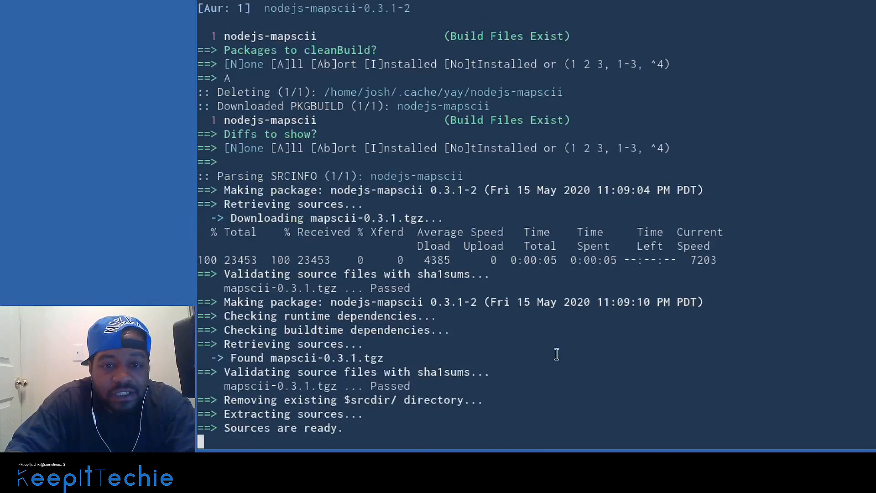
{"action": "scroll", "scroll_direction": "down", "scroll_amount": 3}
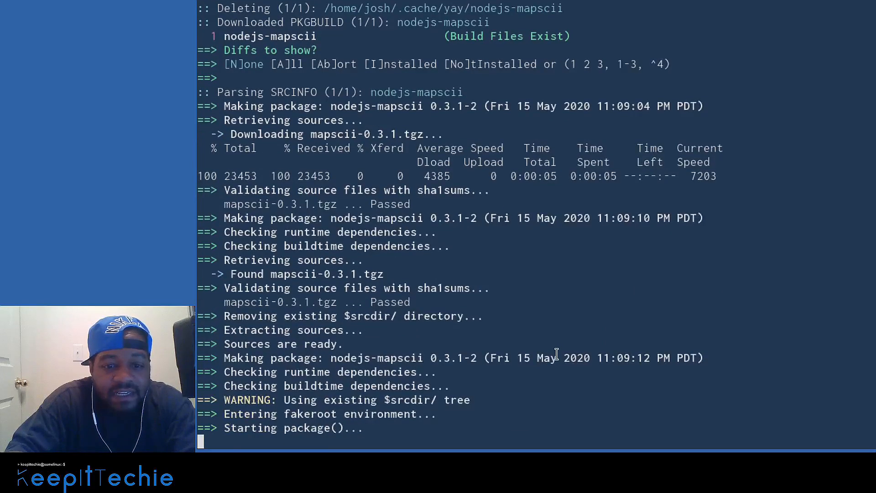
{"action": "scroll", "scroll_direction": "down", "scroll_amount": 3}
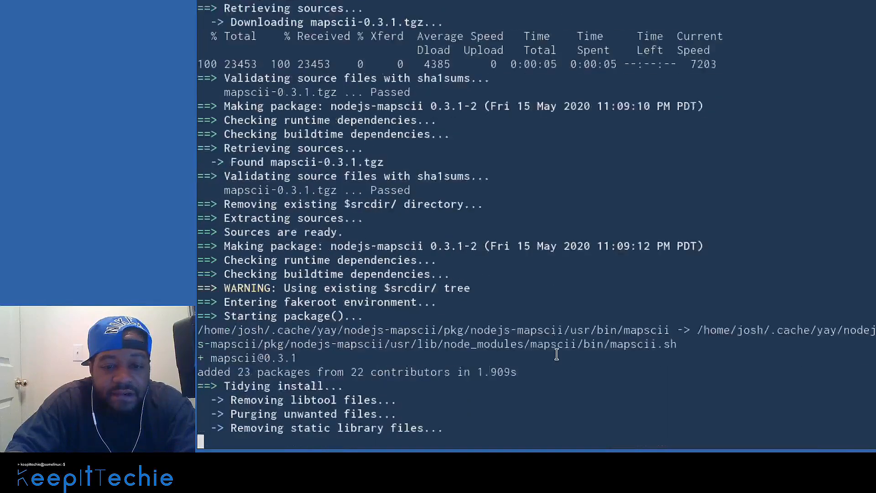
{"action": "scroll", "scroll_direction": "down", "scroll_amount": 3}
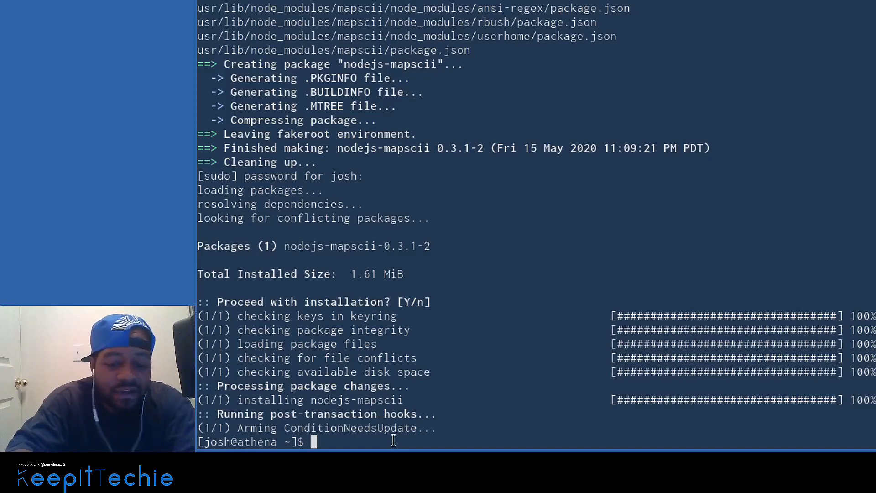
Tab-complete and run the mapscii command to render the ASCII world map
{"action": "type", "text": "ma"}
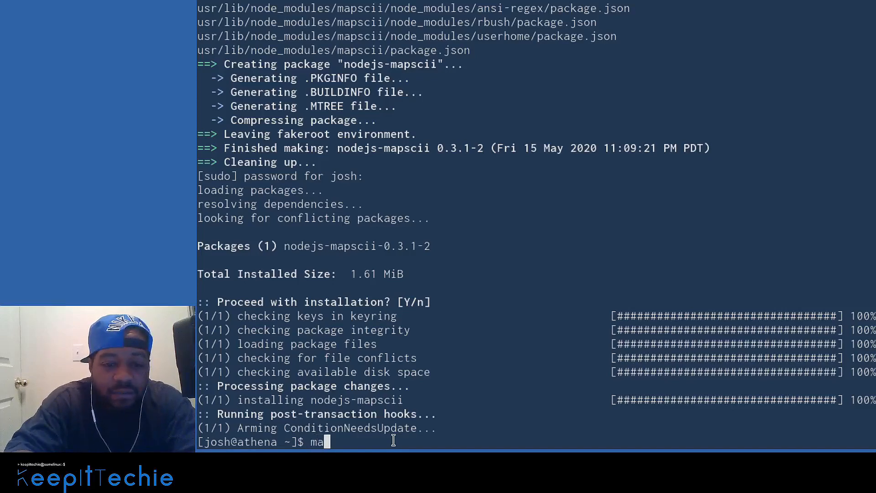
{"action": "key", "text": "Tab"}
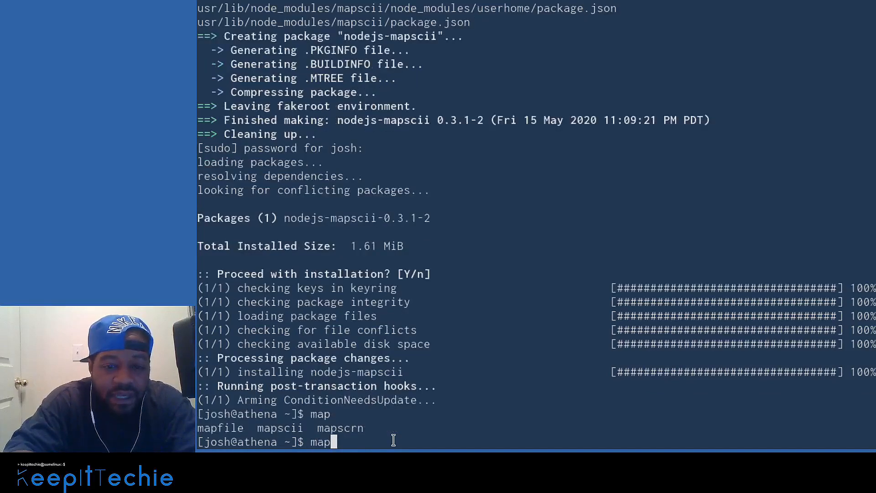
{"action": "type", "text": "s"}
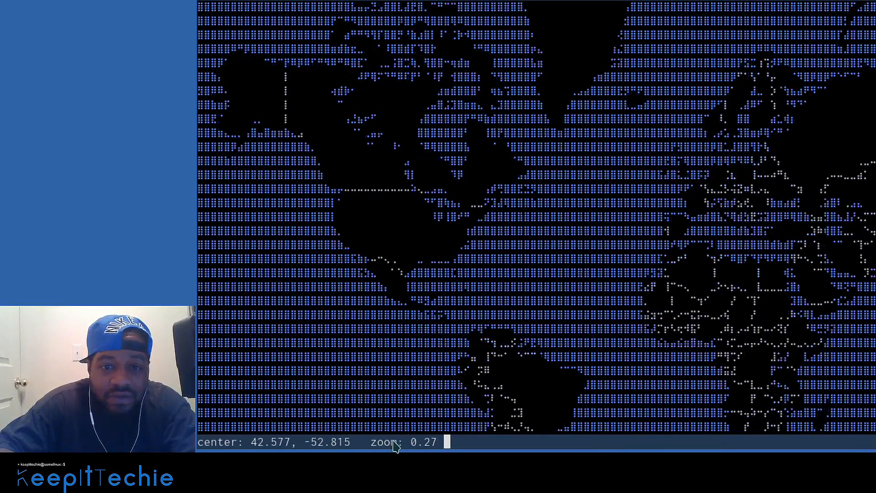
Zoom in over the Texas Gulf coast until Houston is centred near zoom 6.87
{"action": "scroll", "scroll_direction": "up", "scroll_amount": 3}
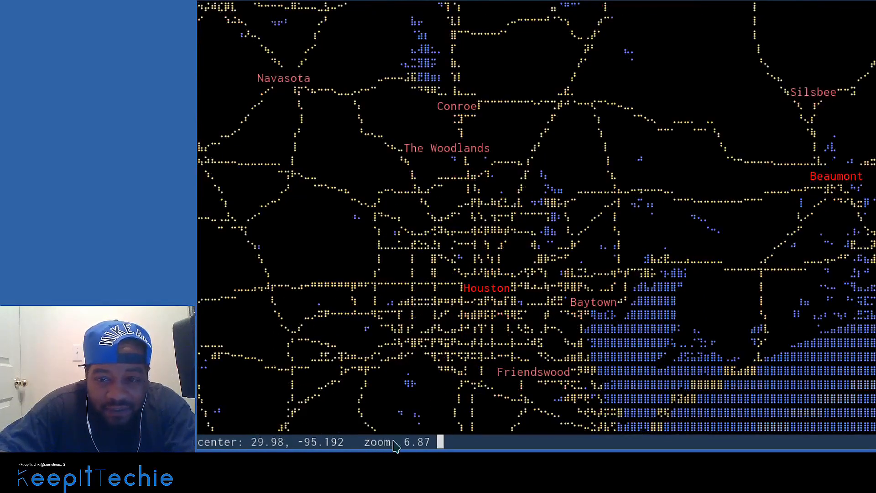
Adjust the zoom over greater Houston to around 7.27, showing Katy, Sugar Land, Pearland and Galveston
{"action": "scroll", "scroll_direction": "down", "scroll_amount": 3}
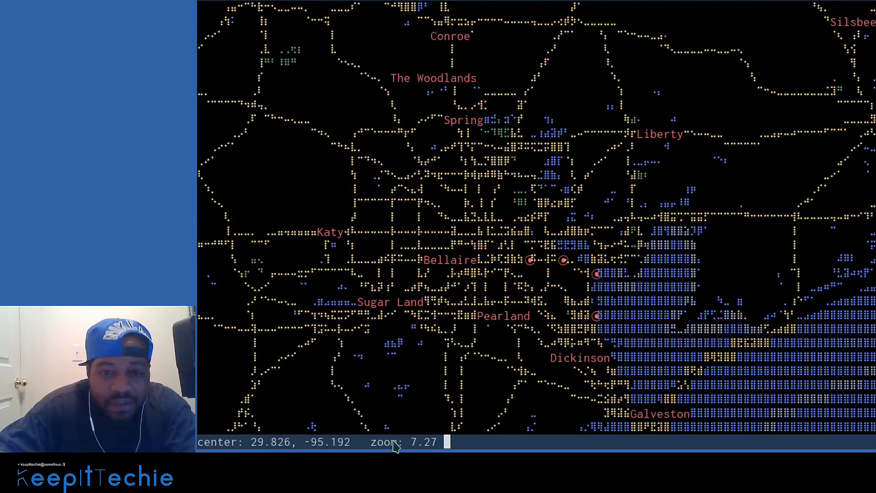
{"action": "mouse_move", "coordinate": [336, 266]}
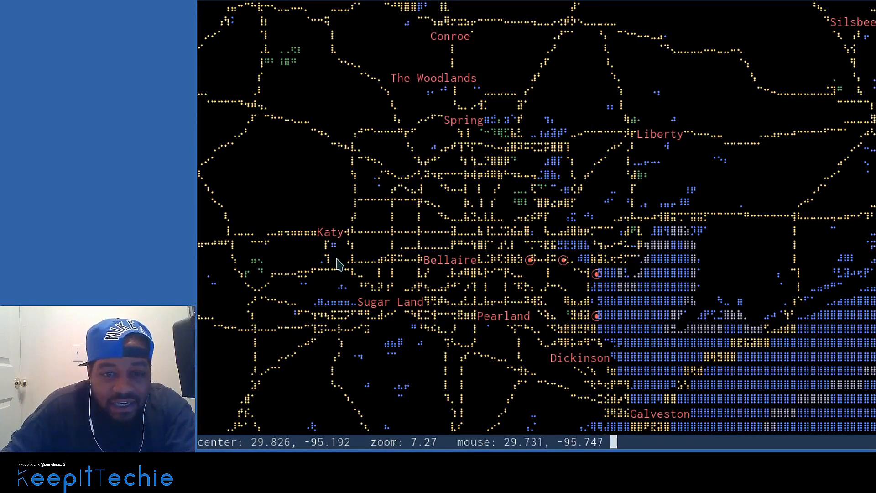
{"action": "mouse_move", "coordinate": [351, 234]}
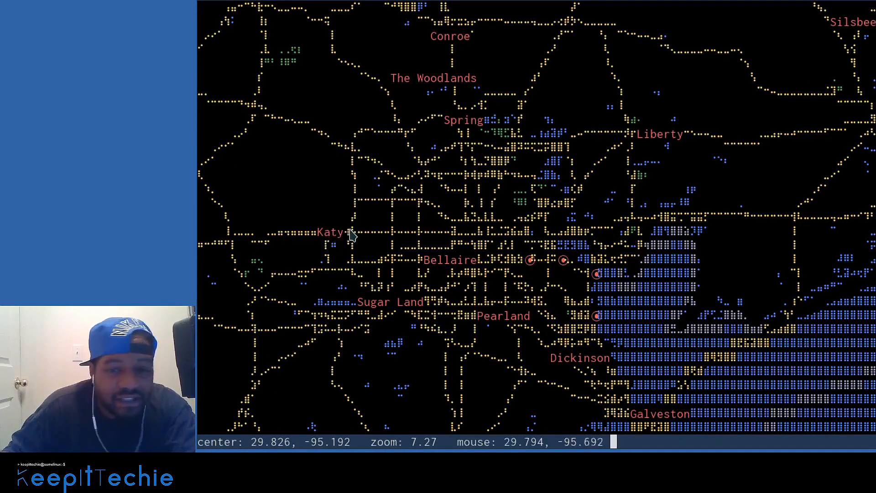
{"action": "mouse_move", "coordinate": [333, 243]}
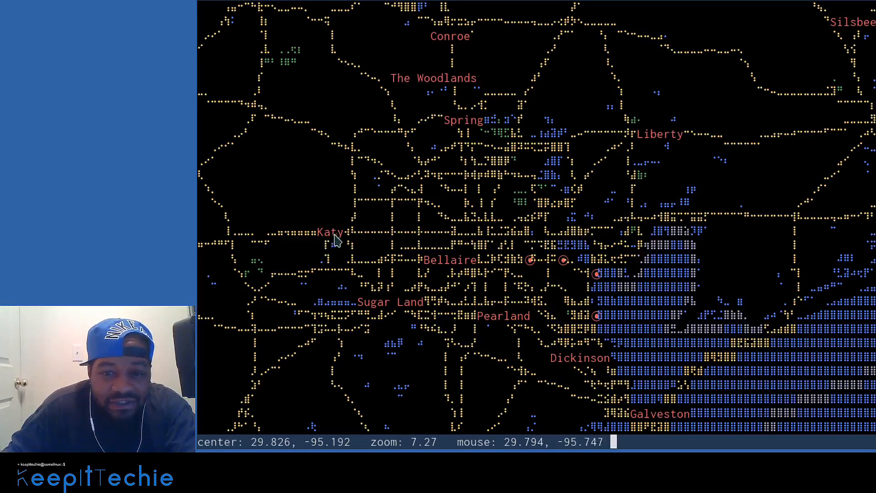
{"action": "mouse_move", "coordinate": [695, 232]}
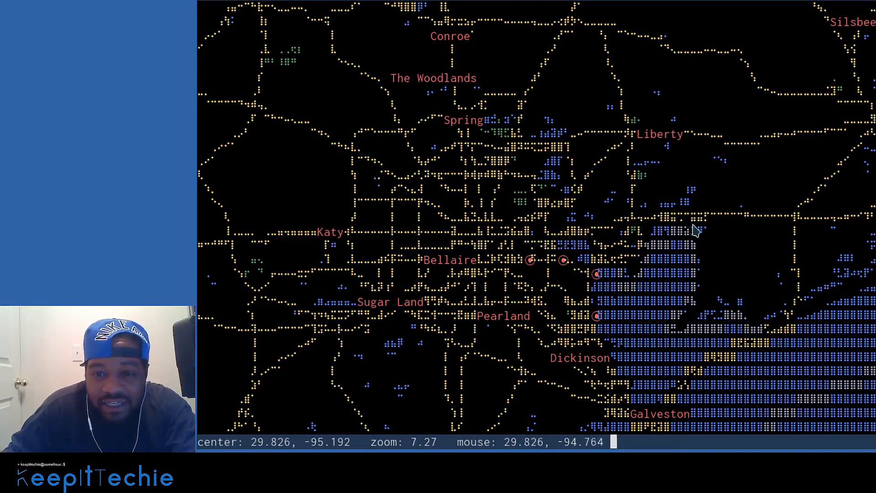
{"action": "mouse_move", "coordinate": [493, 138]}
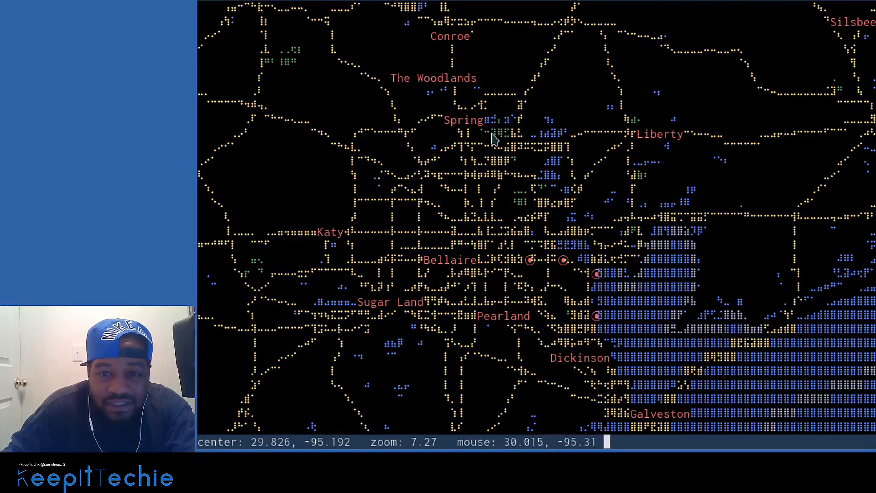
{"action": "mouse_move", "coordinate": [495, 252]}
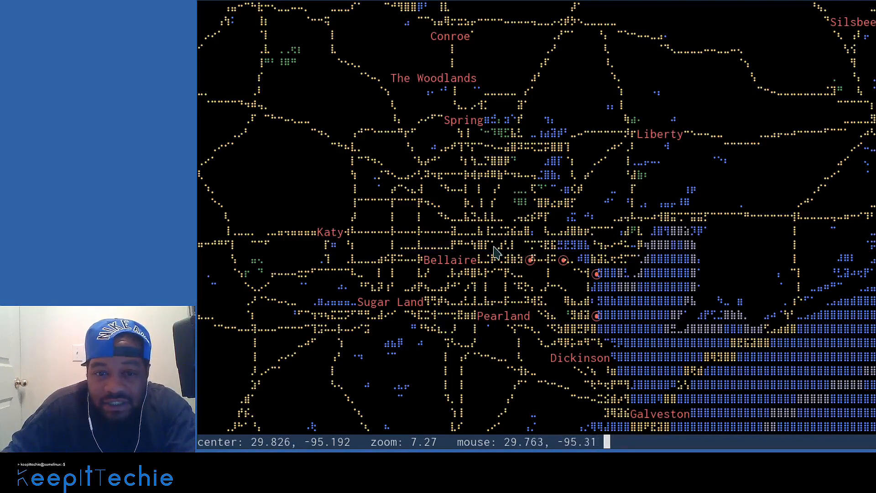
{"action": "mouse_move", "coordinate": [564, 240]}
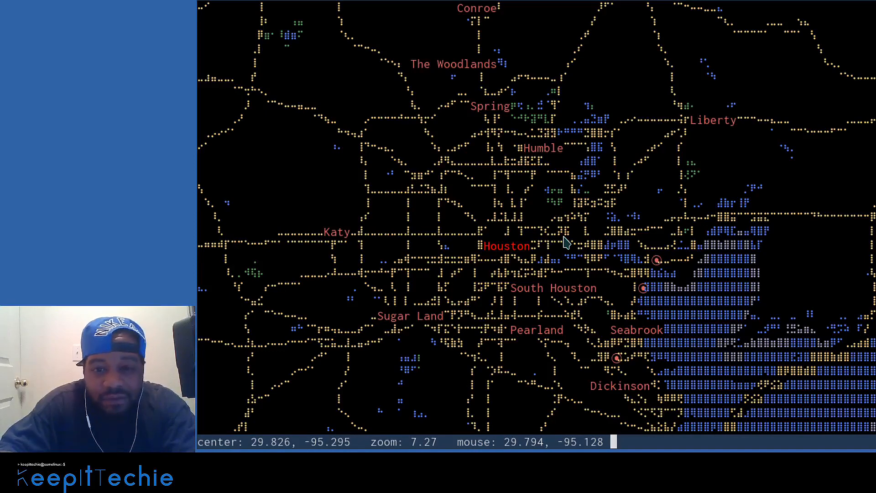
{"action": "mouse_move", "coordinate": [566, 241]}
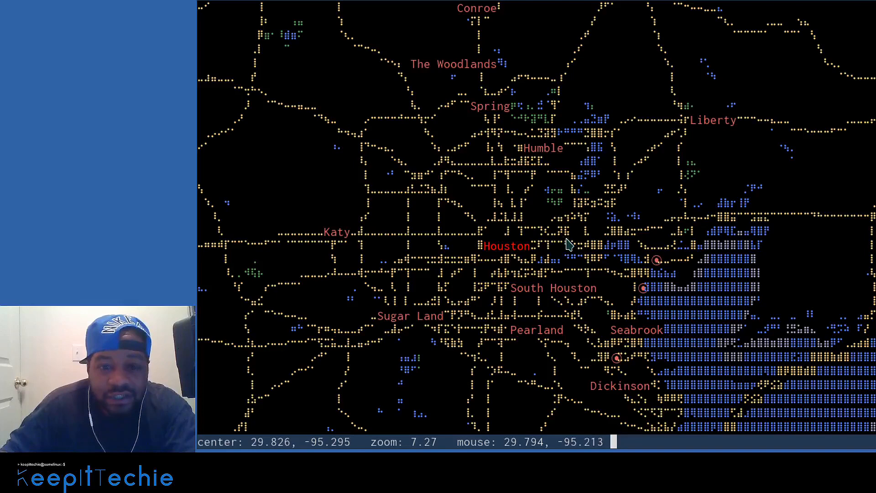
{"action": "mouse_move", "coordinate": [500, 316]}
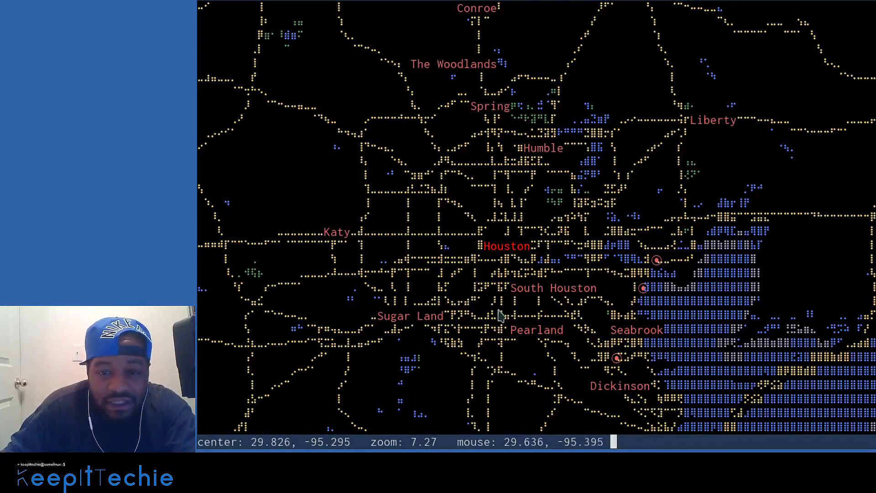
{"action": "mouse_move", "coordinate": [535, 341]}
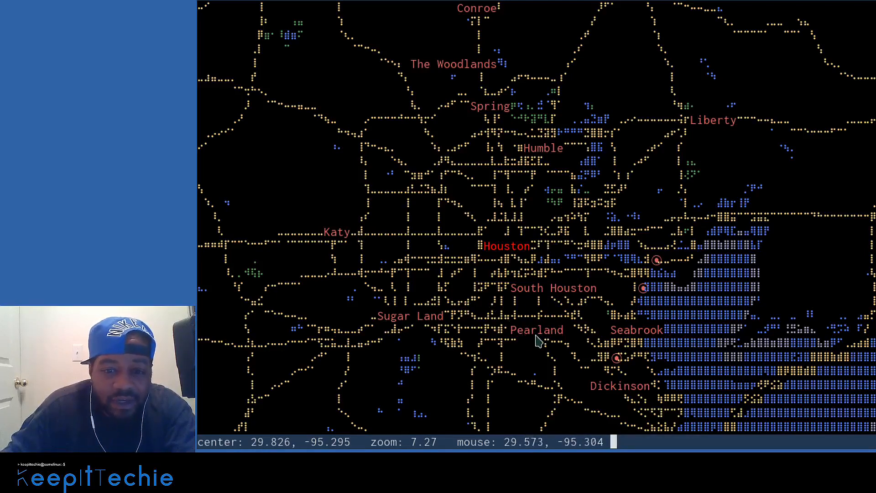
{"action": "mouse_move", "coordinate": [528, 295]}
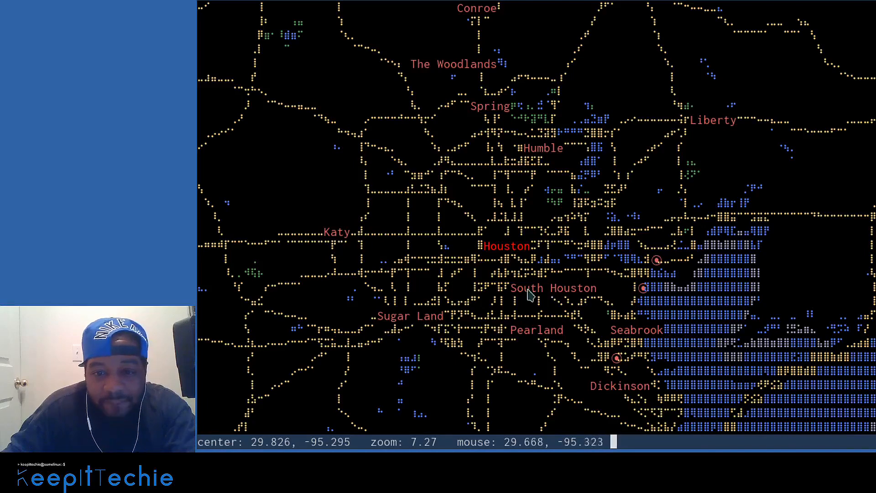
{"action": "mouse_move", "coordinate": [547, 197]}
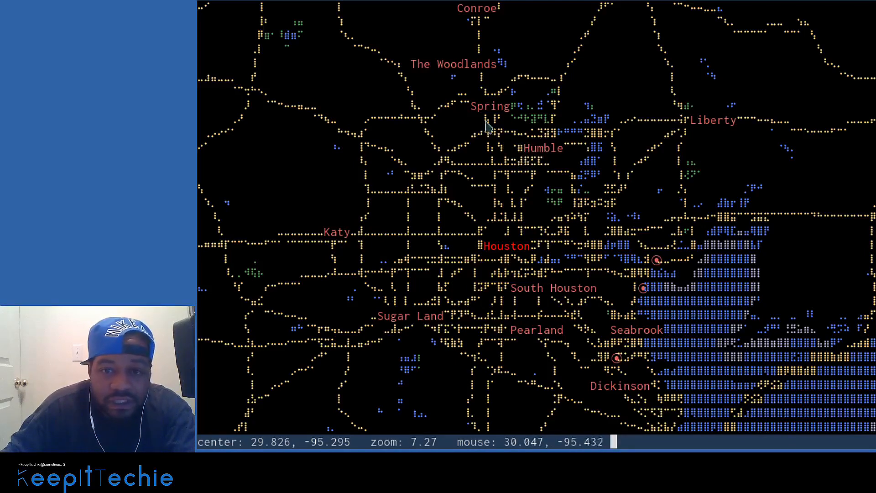
{"action": "mouse_move", "coordinate": [466, 15]}
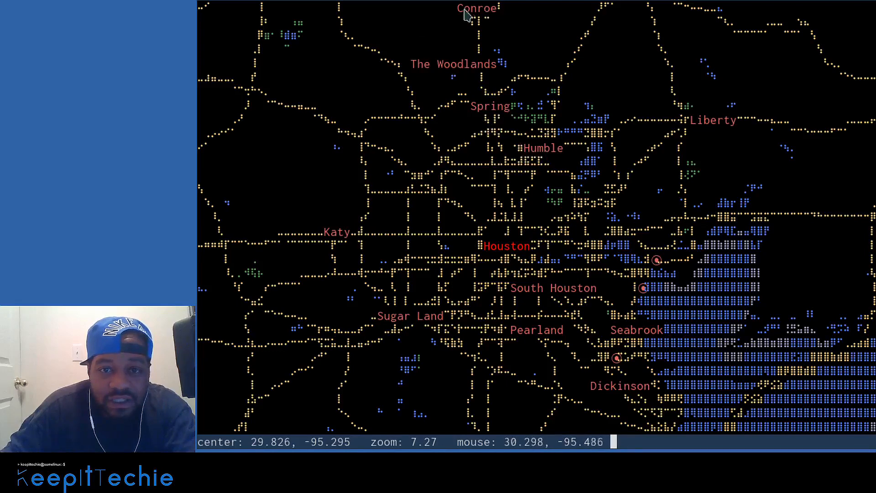
{"action": "mouse_move", "coordinate": [486, 252]}
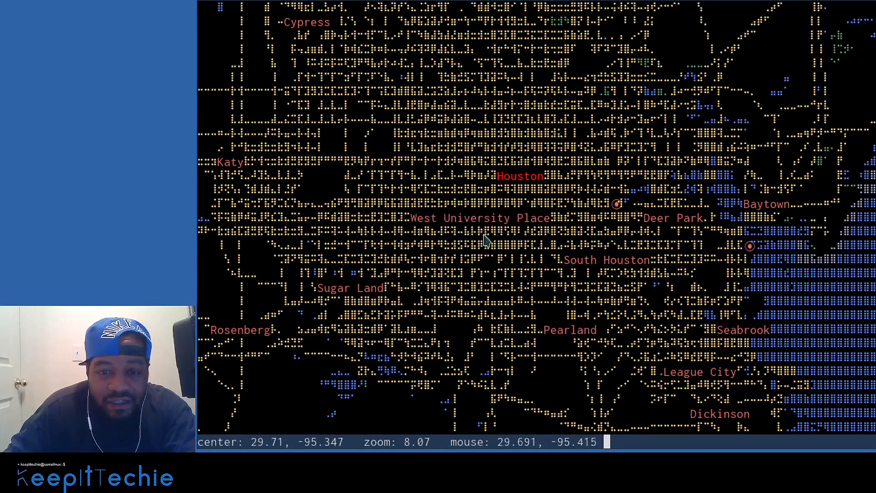
{"action": "mouse_move", "coordinate": [469, 228]}
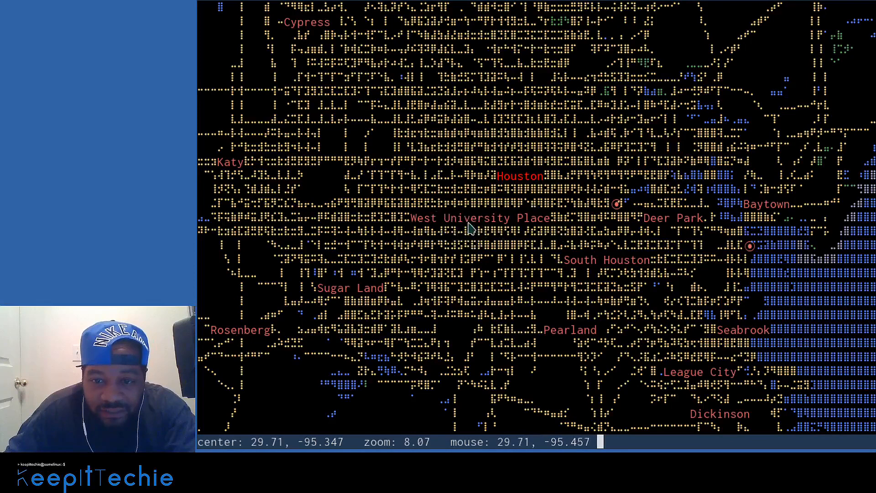
{"action": "mouse_move", "coordinate": [676, 224]}
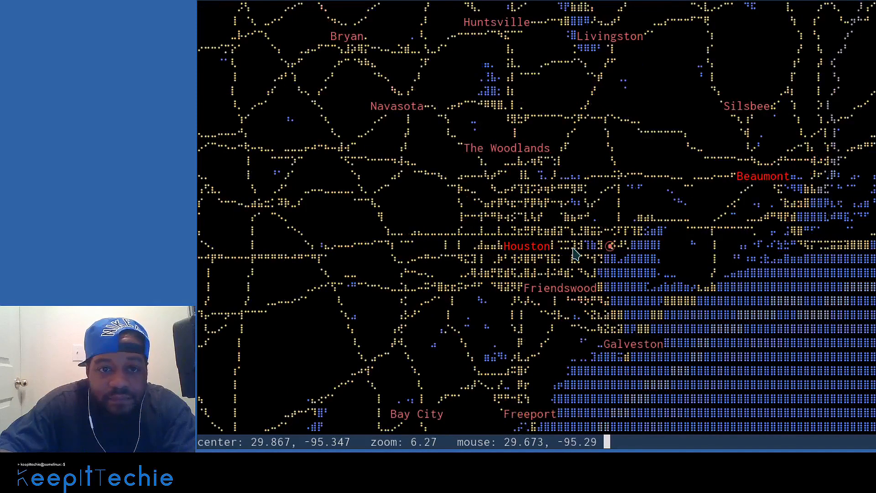
Zoom the map out to about 5.87 so Houston, Beaumont and Victoria are all visible
{"action": "scroll", "scroll_direction": "down", "scroll_amount": 3}
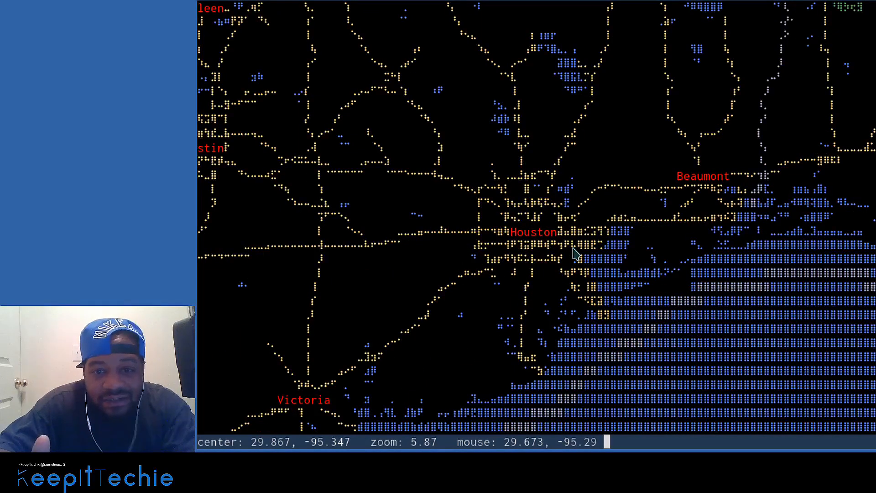